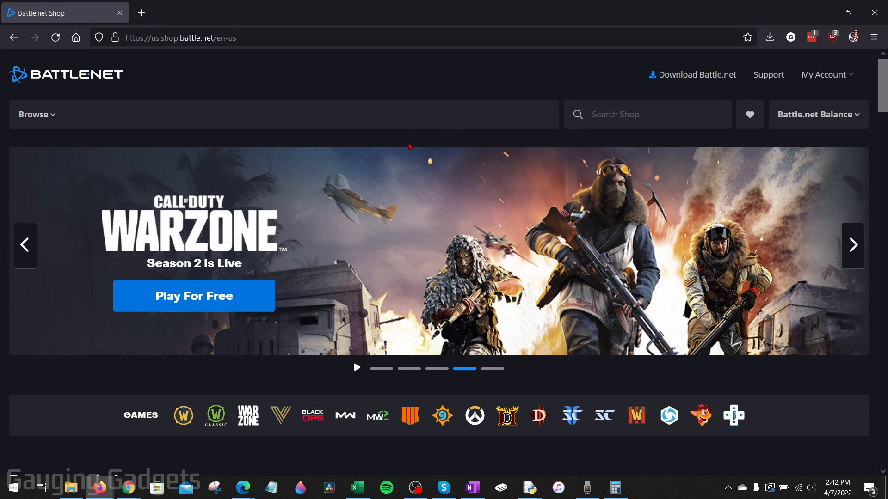
mouse_move(394, 197)
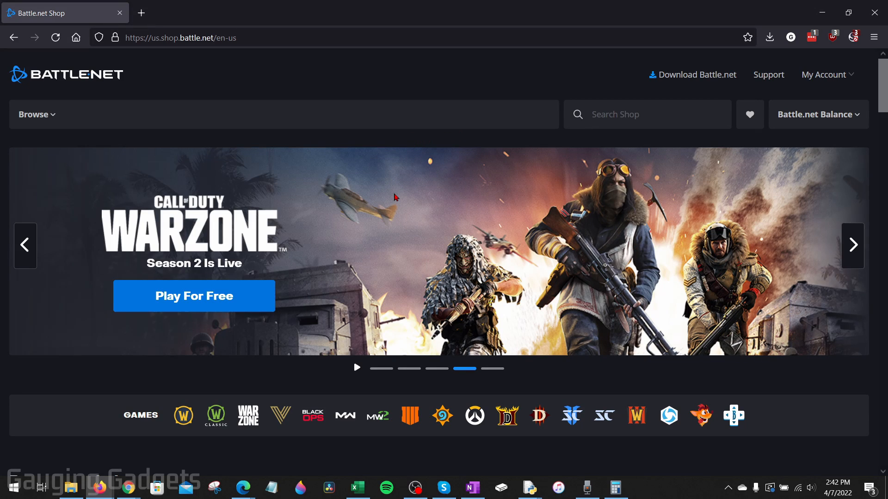
mouse_move(512, 196)
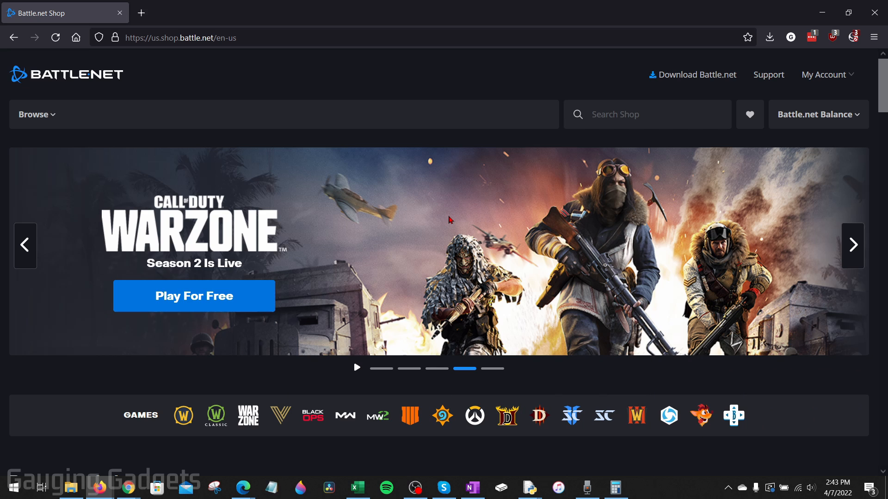
mouse_move(427, 217)
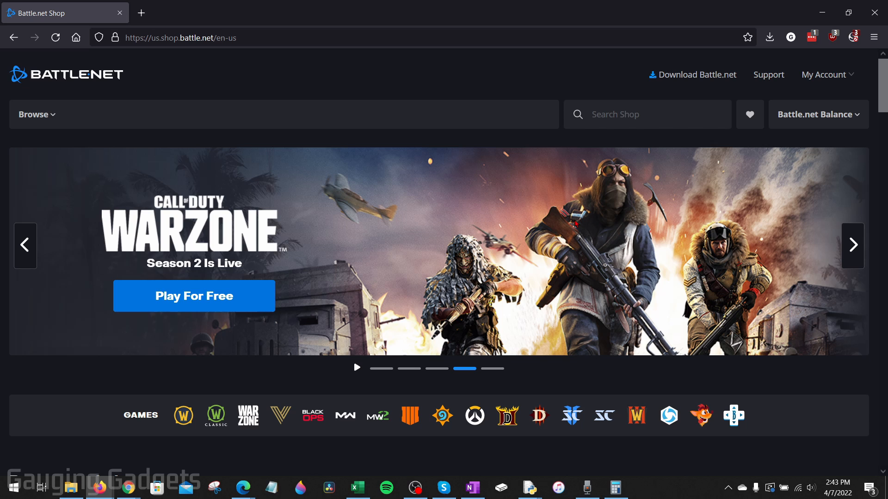
mouse_move(528, 232)
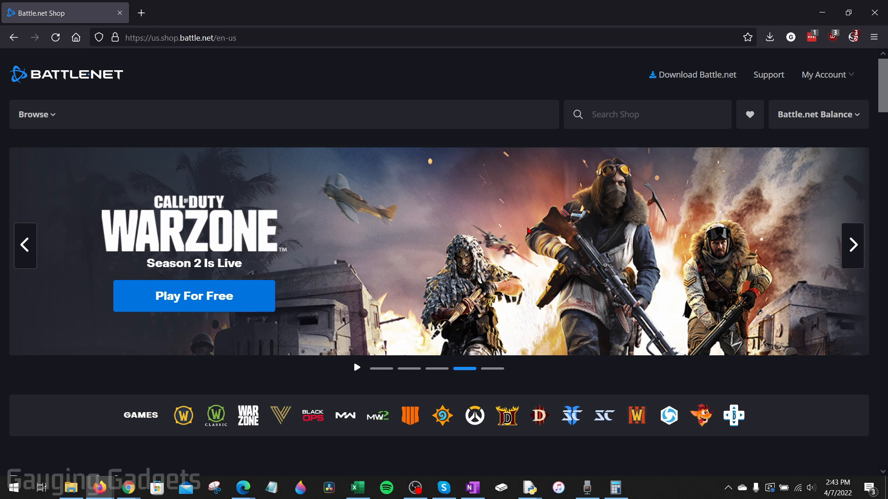
mouse_move(493, 199)
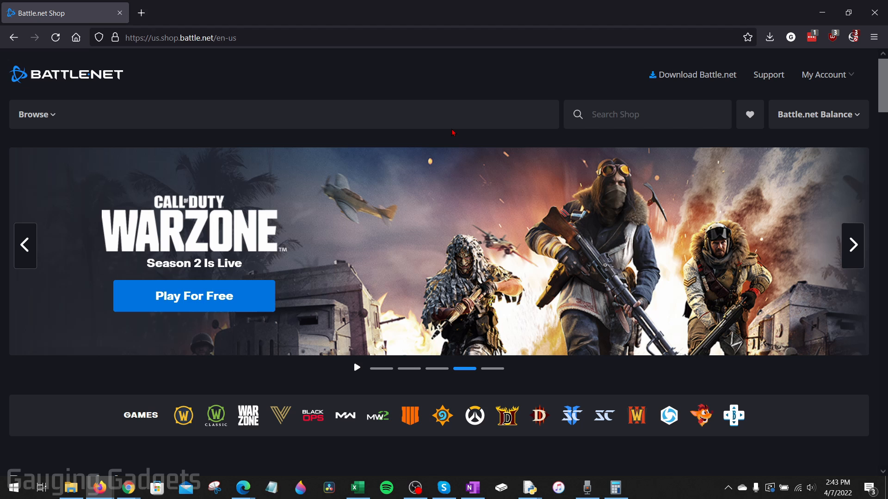
mouse_move(247, 111)
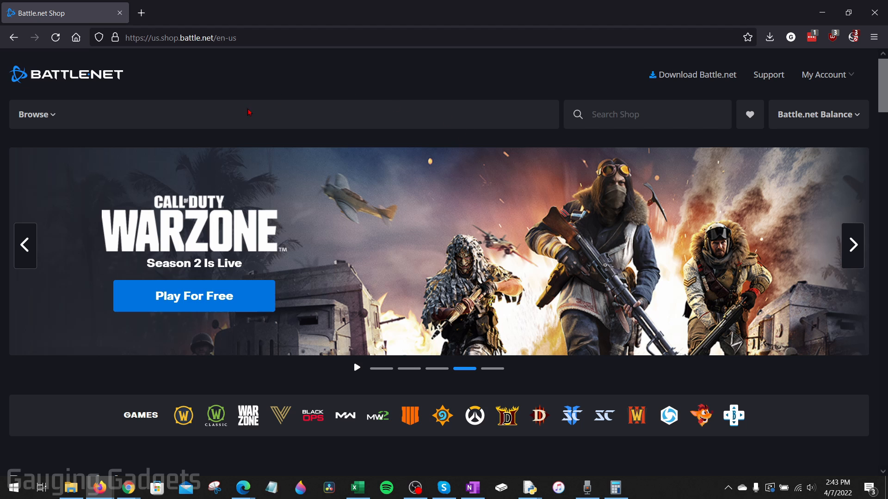
mouse_move(137, 405)
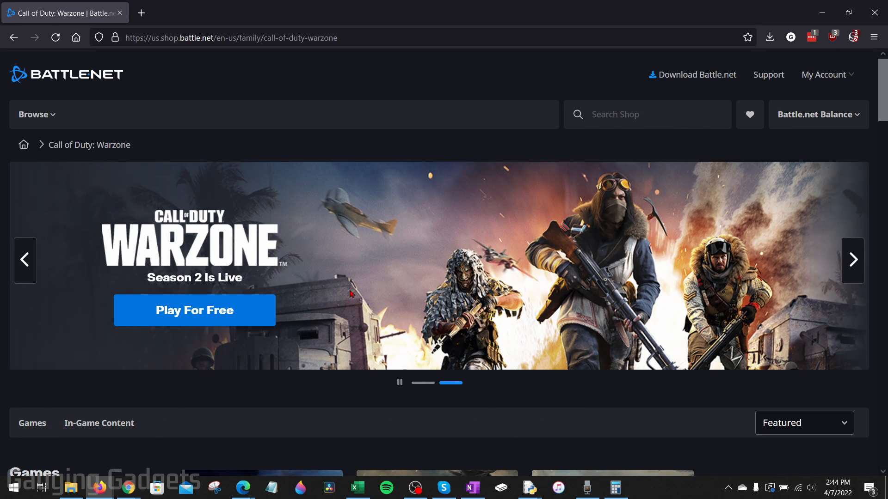
Step: Get the free Call of Duty: Warzone edition and save Modern-Warfare-Setup.exe from Firefox
scroll(down, 3)
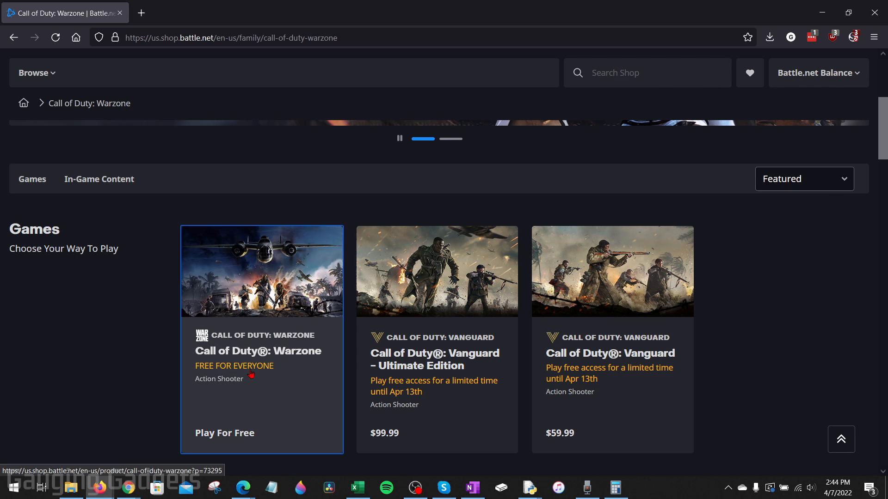
click(261, 271)
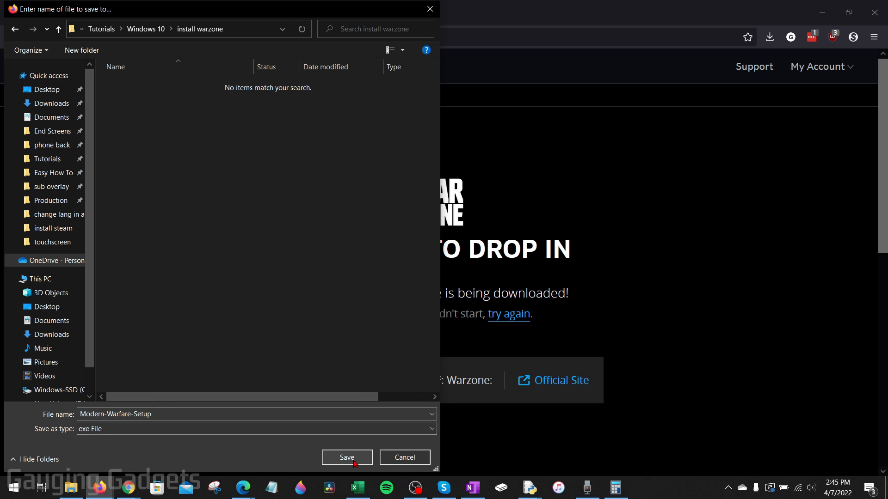
click(346, 458)
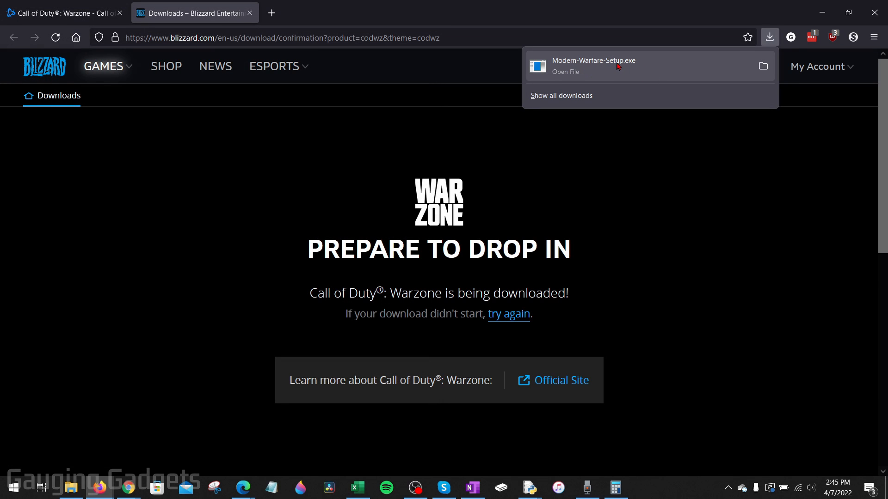
Step: Run Modern-Warfare-Setup.exe and confirm English (US) as the installer language
click(593, 66)
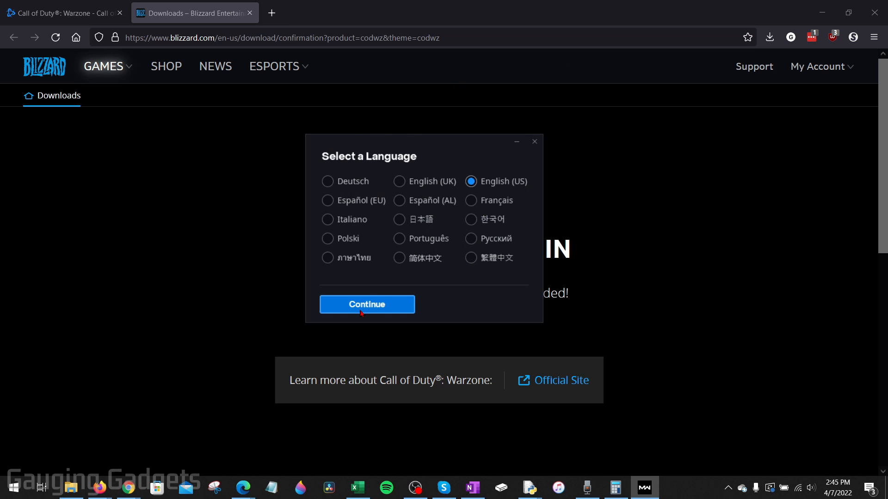
click(366, 304)
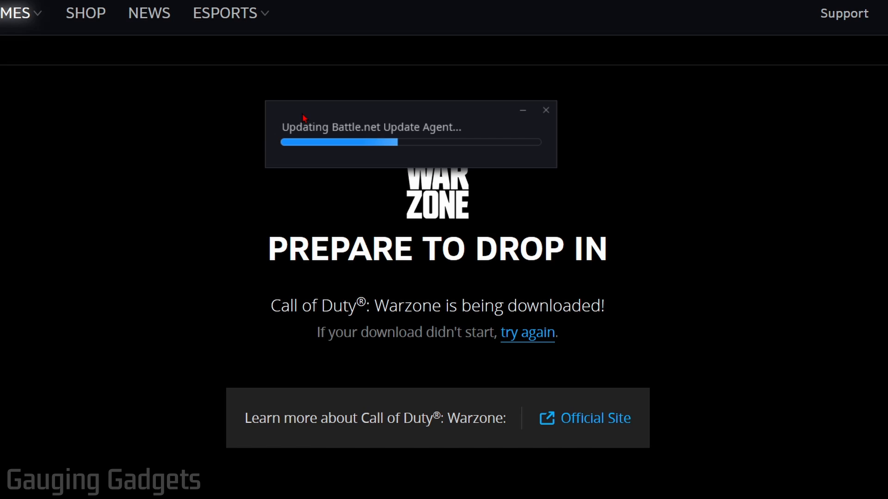
mouse_move(389, 139)
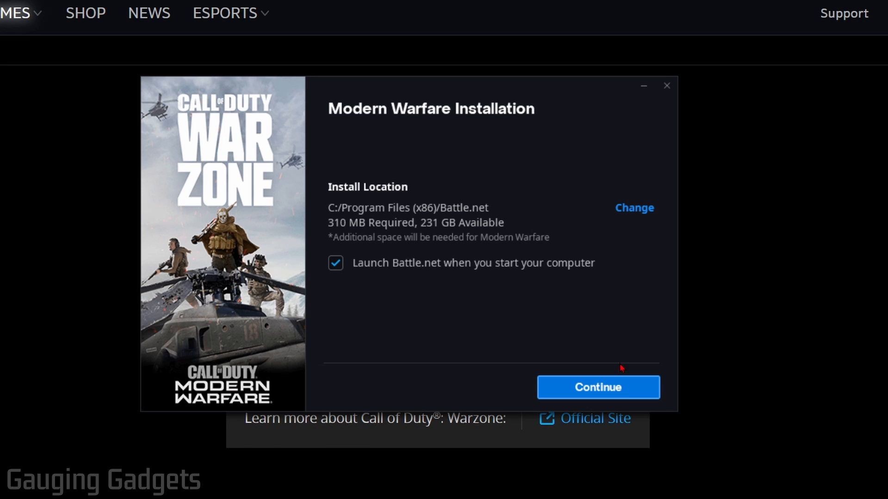
mouse_move(388, 244)
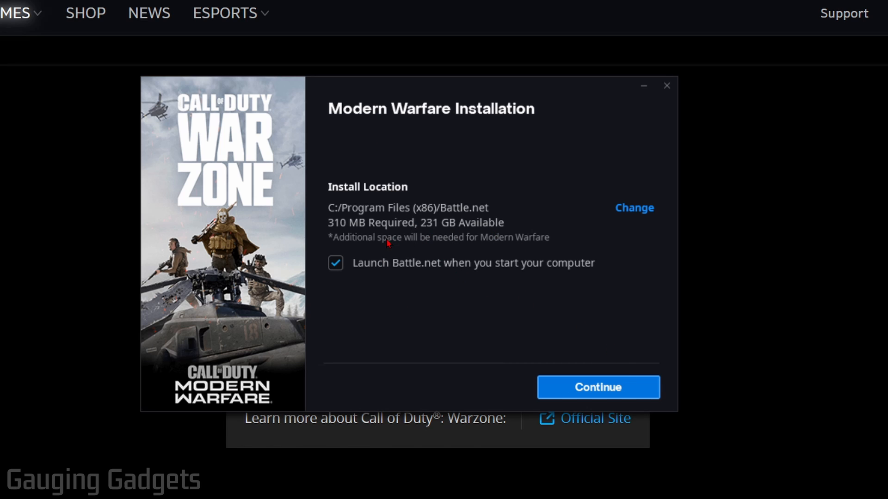
Step: Accept the default install location and license terms, then start the Warzone installation
click(598, 387)
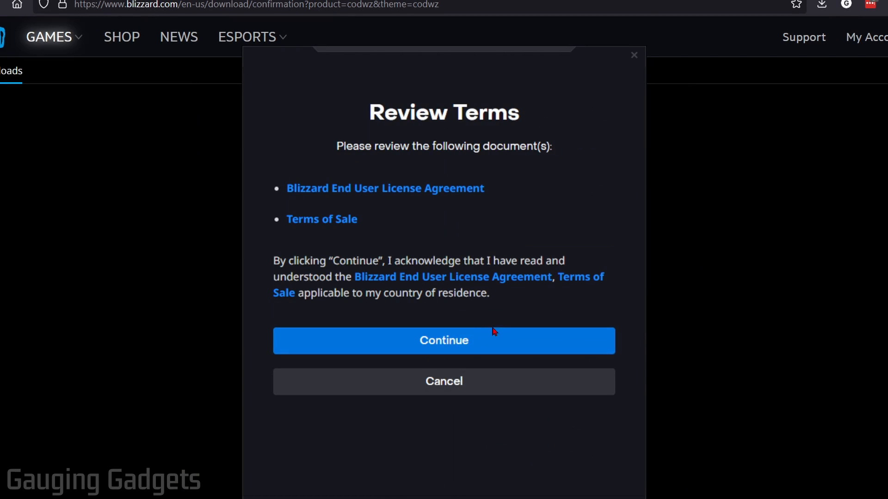
click(443, 341)
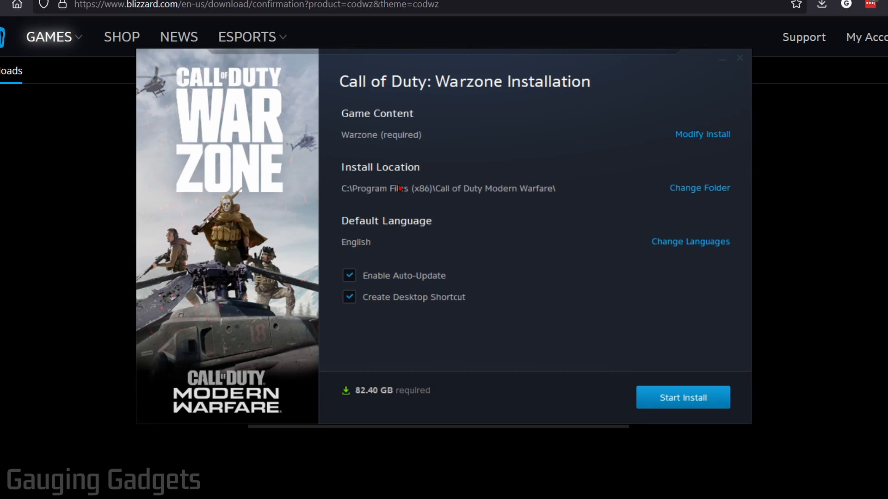
mouse_move(375, 143)
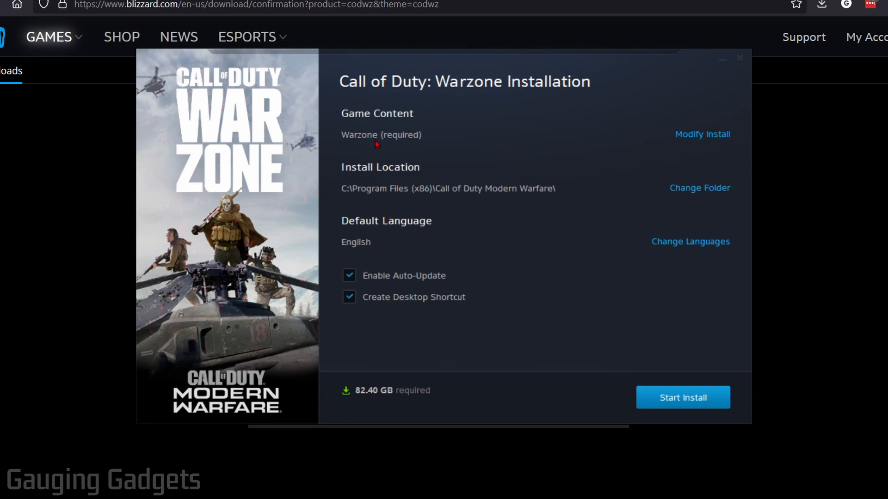
mouse_move(374, 398)
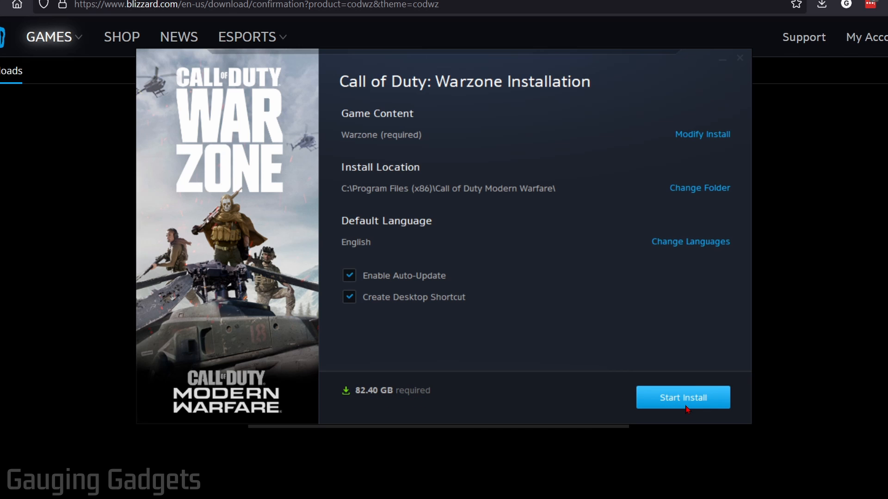
click(682, 397)
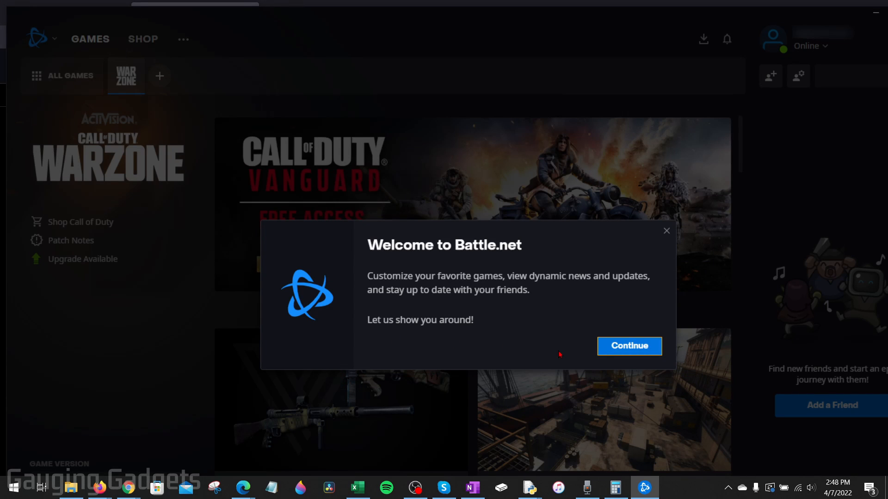
Step: Dismiss the welcome message and check Warzone's progress in the Download Manager until installed
click(629, 346)
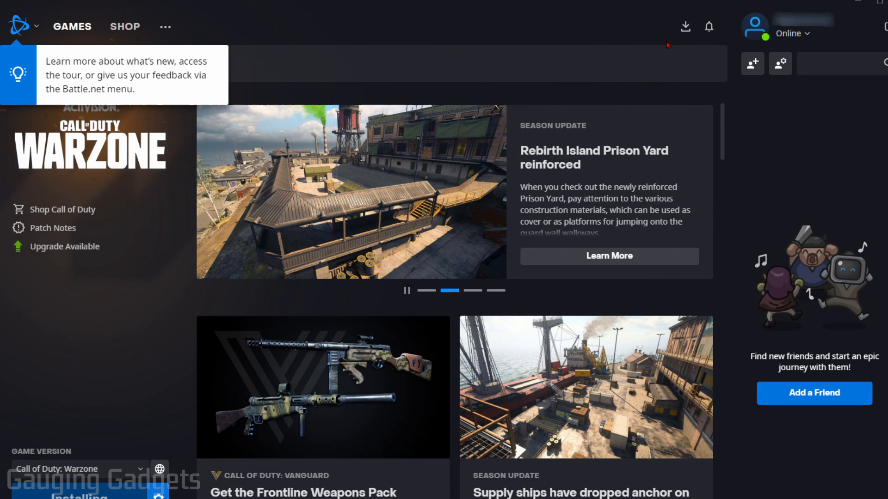
mouse_move(685, 26)
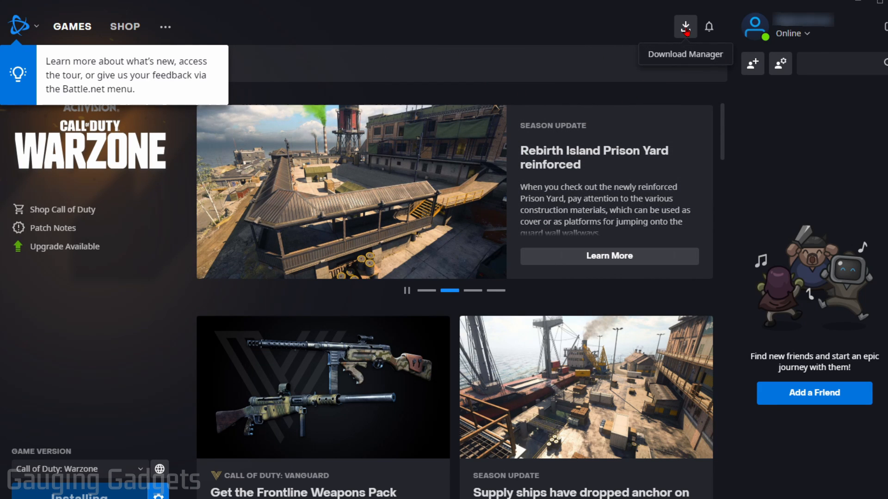
click(685, 27)
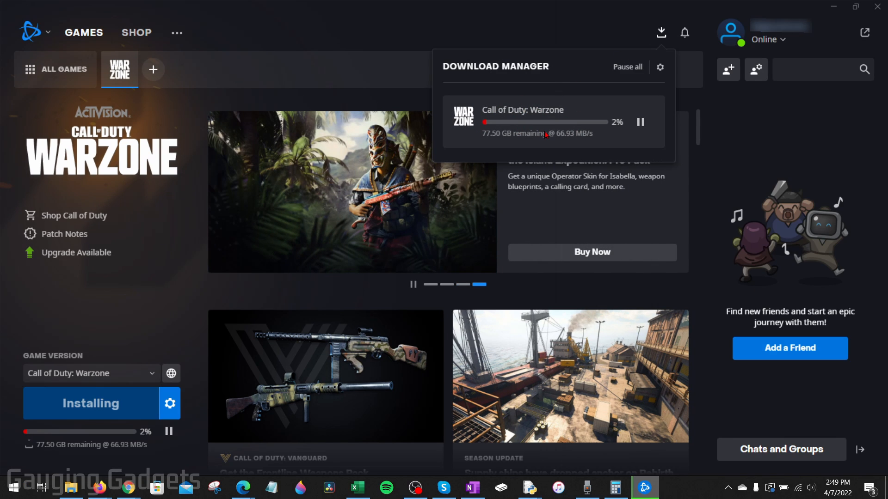
click(660, 32)
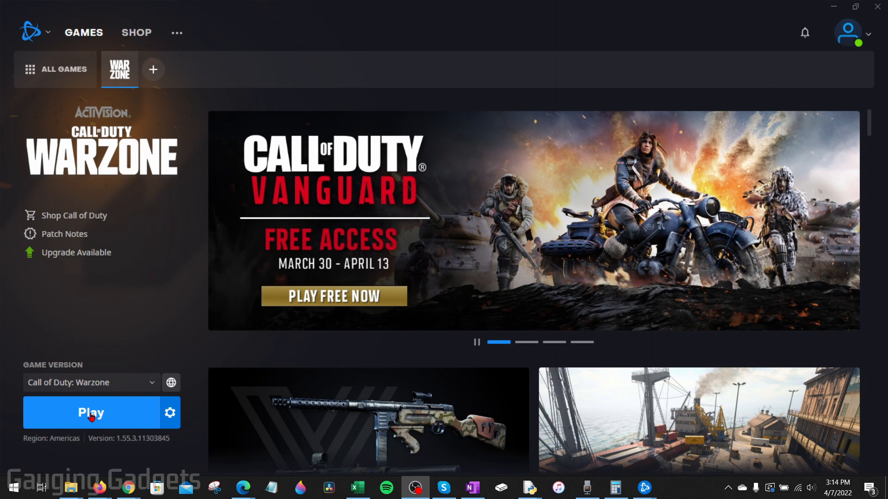
Step: Launch Call of Duty: Warzone from its Battle.net tab via Play
click(90, 413)
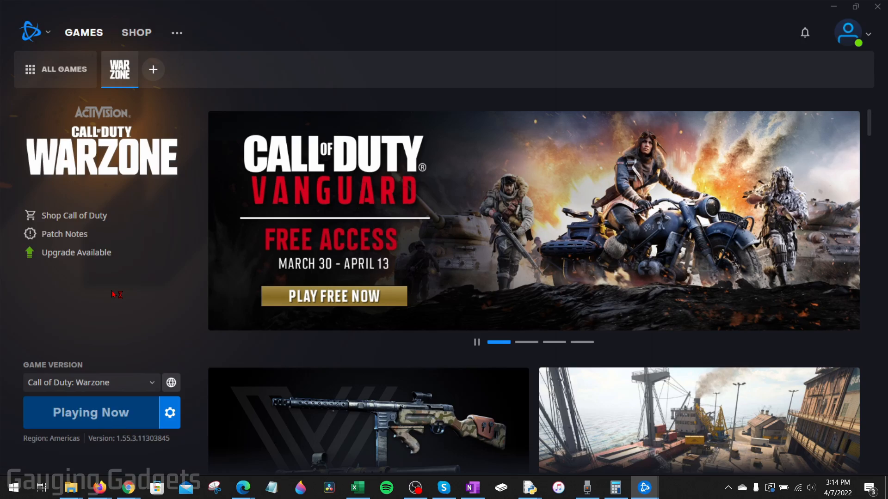
click(91, 413)
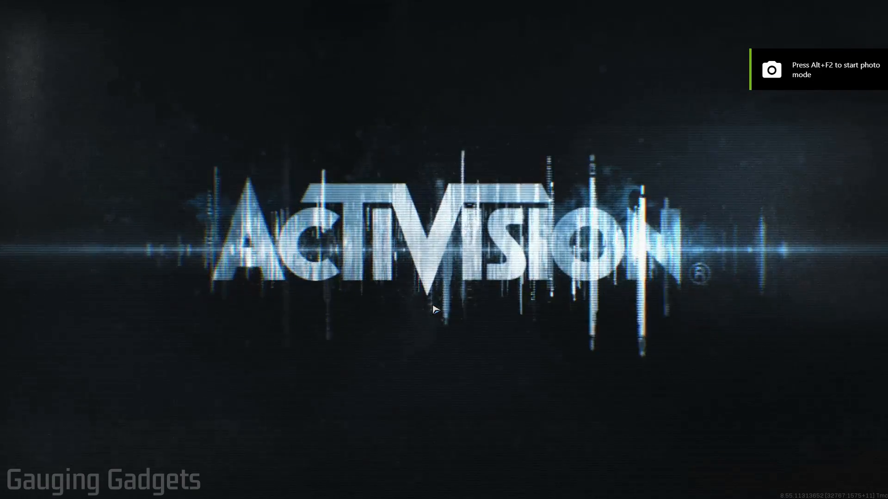